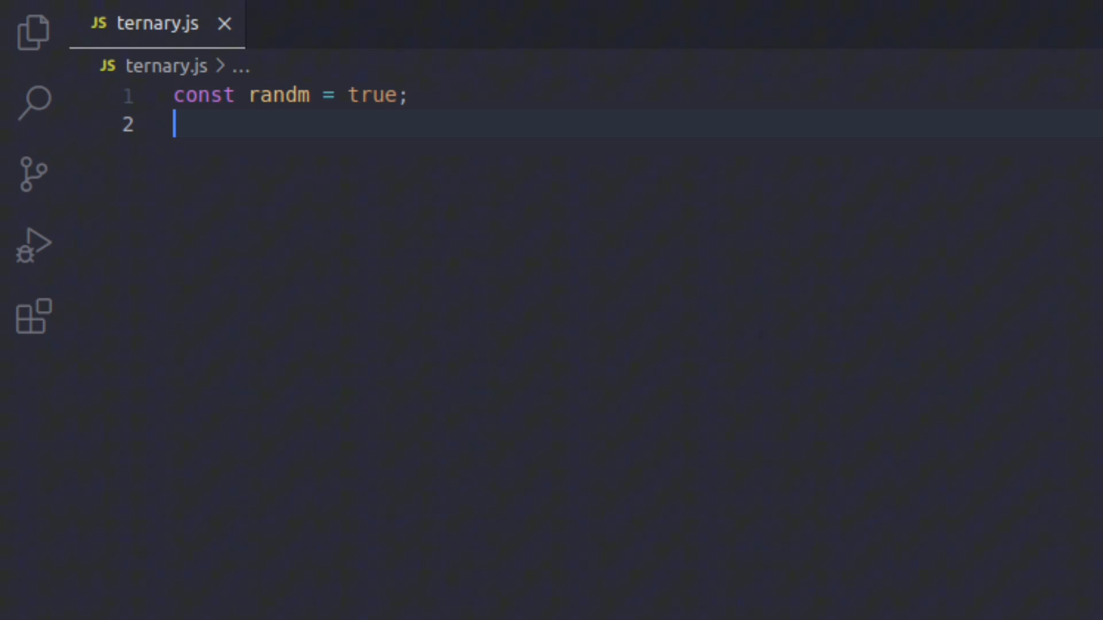
pyautogui.write('randm ? "hi" : "by";')
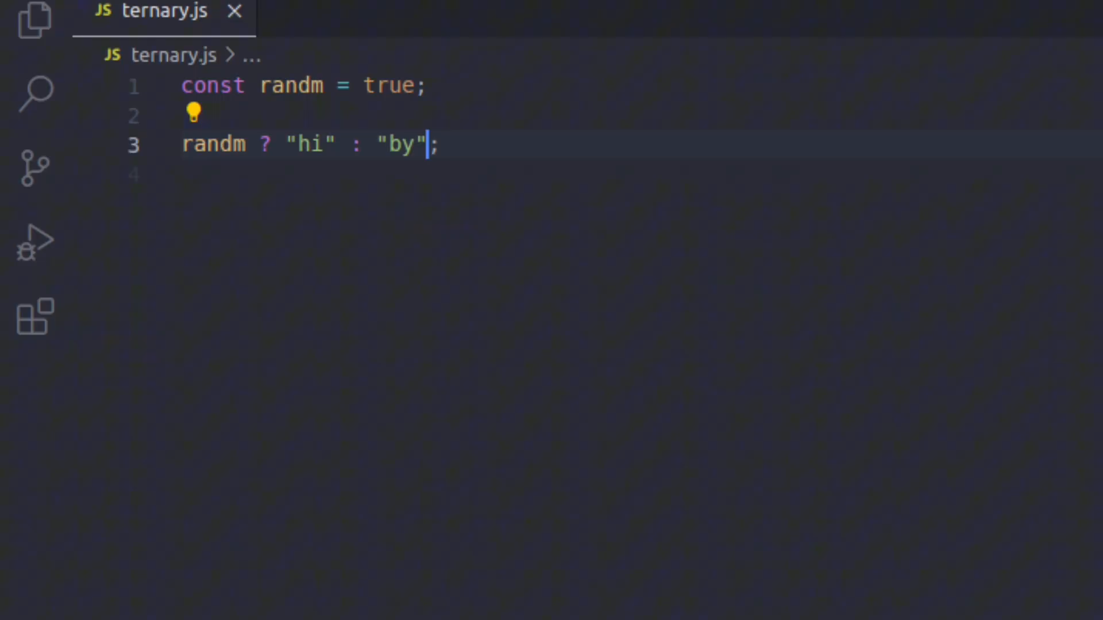